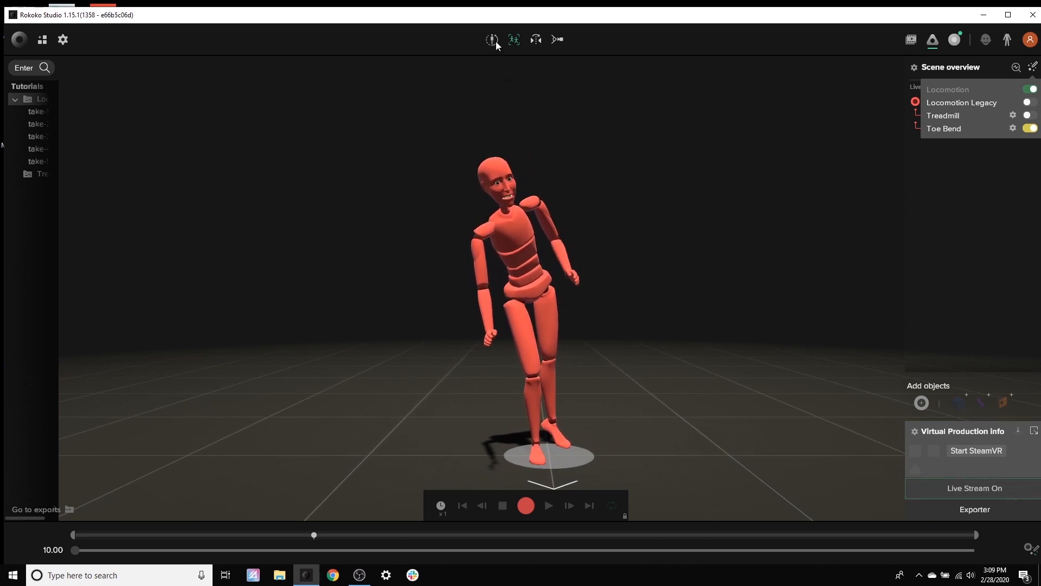
Dismiss the filter list, keeping Locomotion active on the live Foster character
left_click(492, 39)
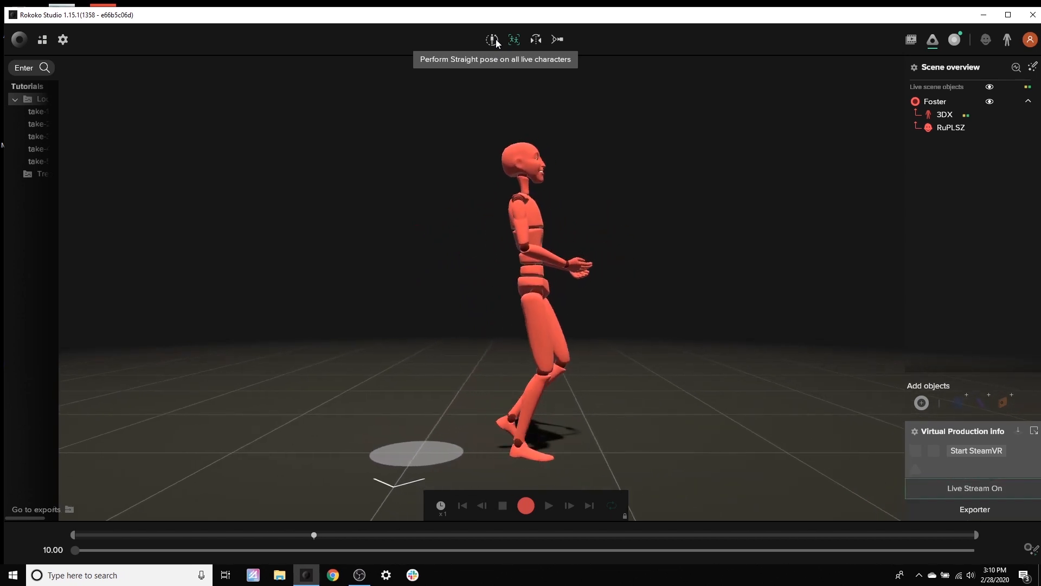
Reopen the Scene overview filter list and turn Locomotion off for the live character
left_click(492, 39)
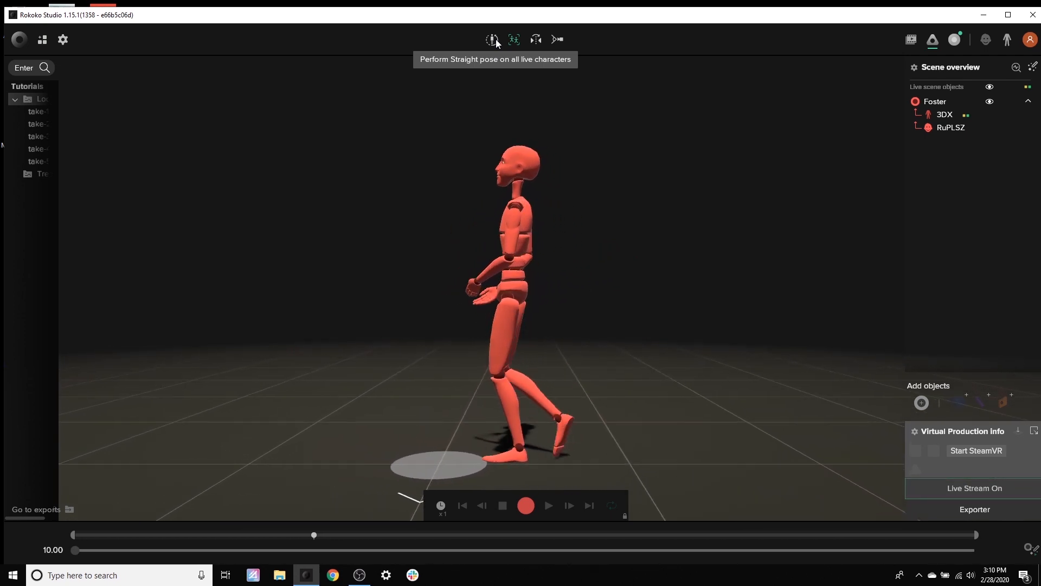
left_click(493, 40)
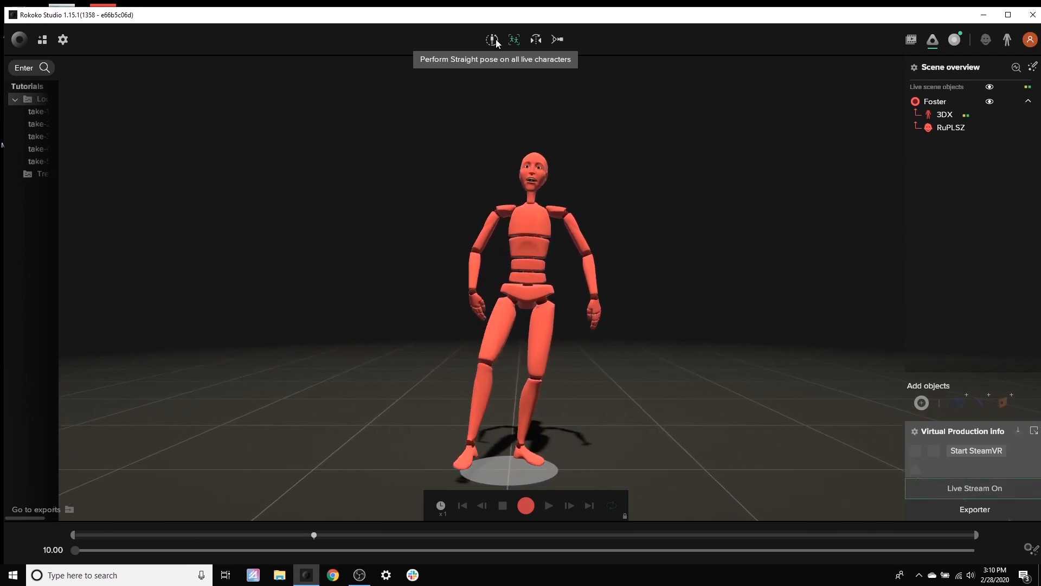
left_click(493, 39)
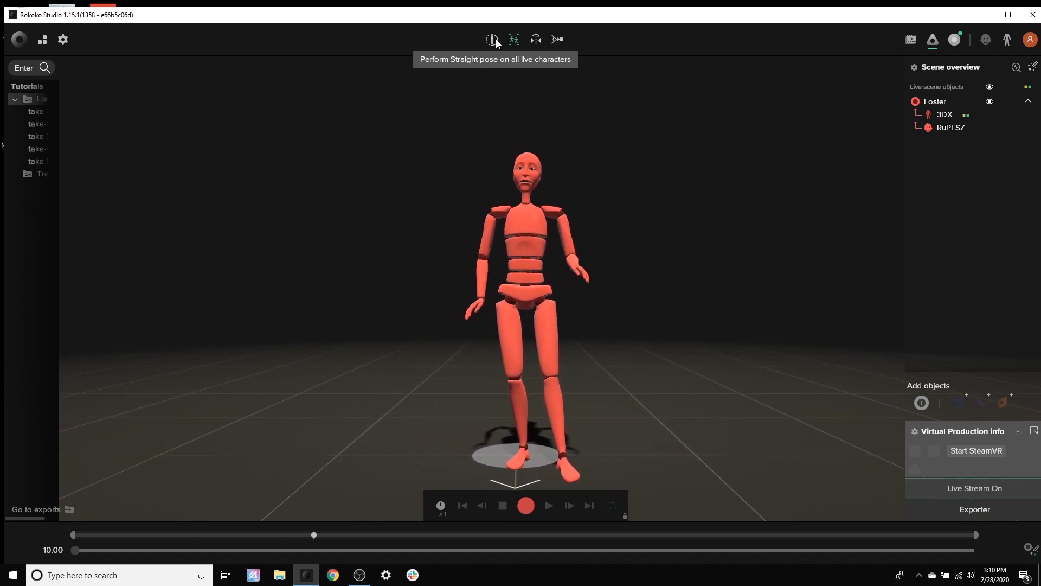
left_click(492, 39)
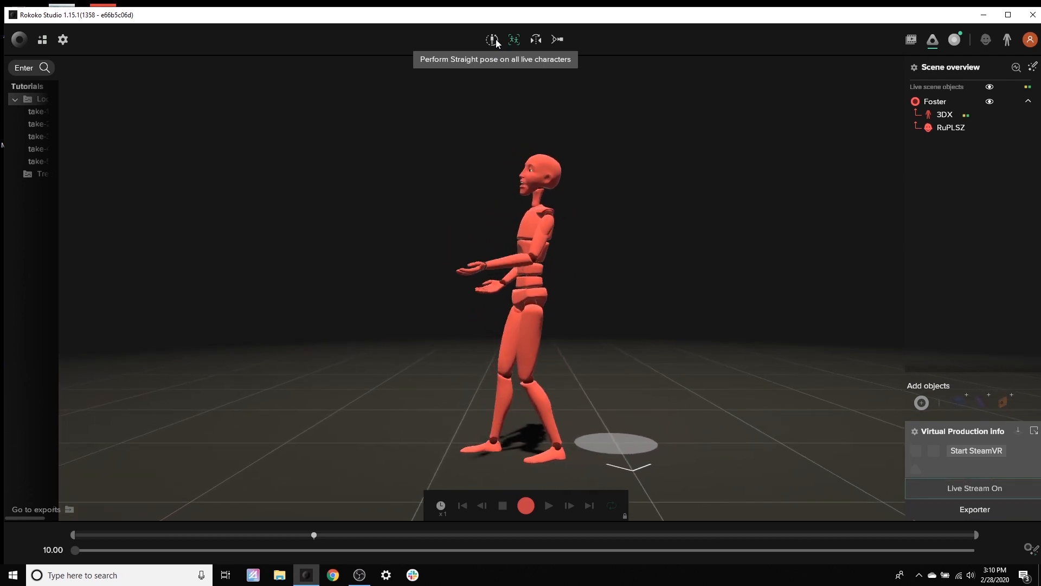
left_click(492, 39)
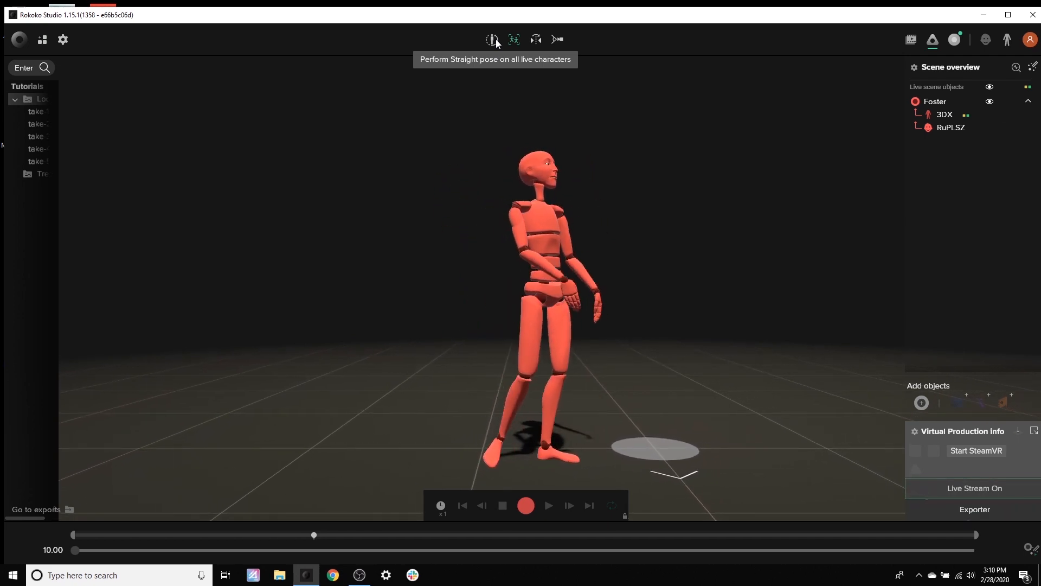
left_click(492, 39)
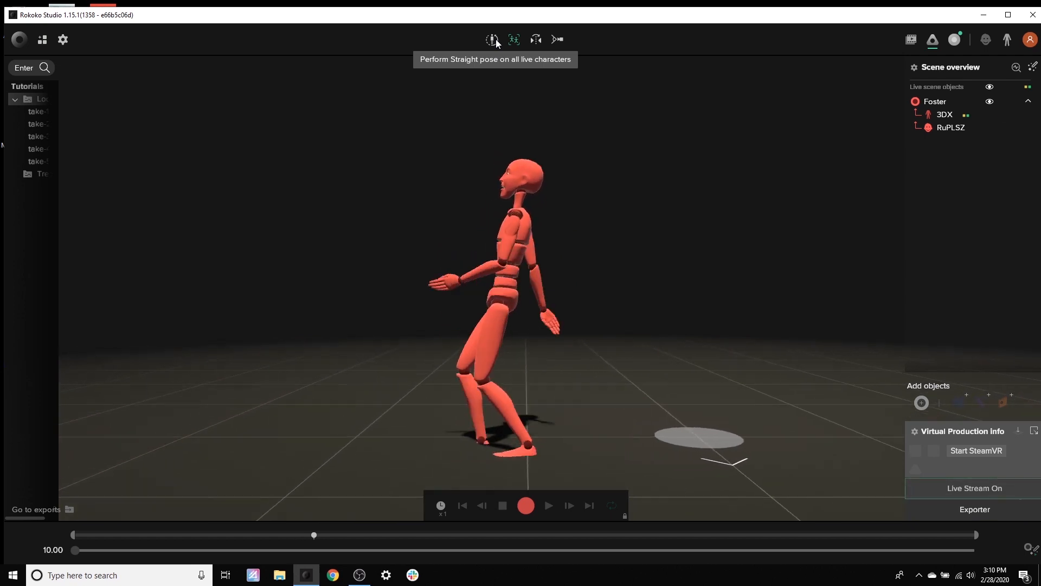
Turn Locomotion Legacy on and watch the figure keep dancing with the list open
left_click(493, 39)
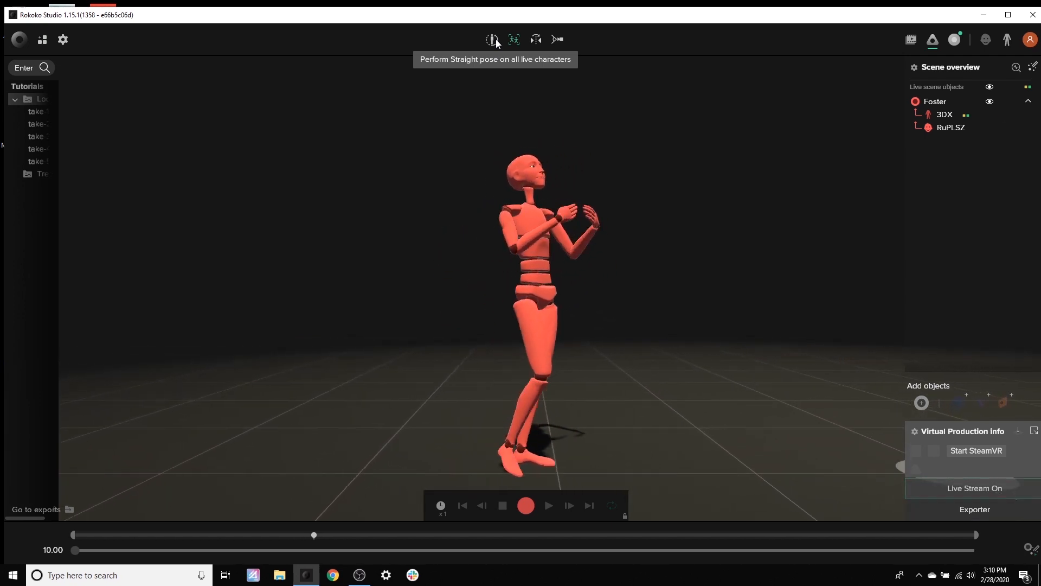
left_click(493, 39)
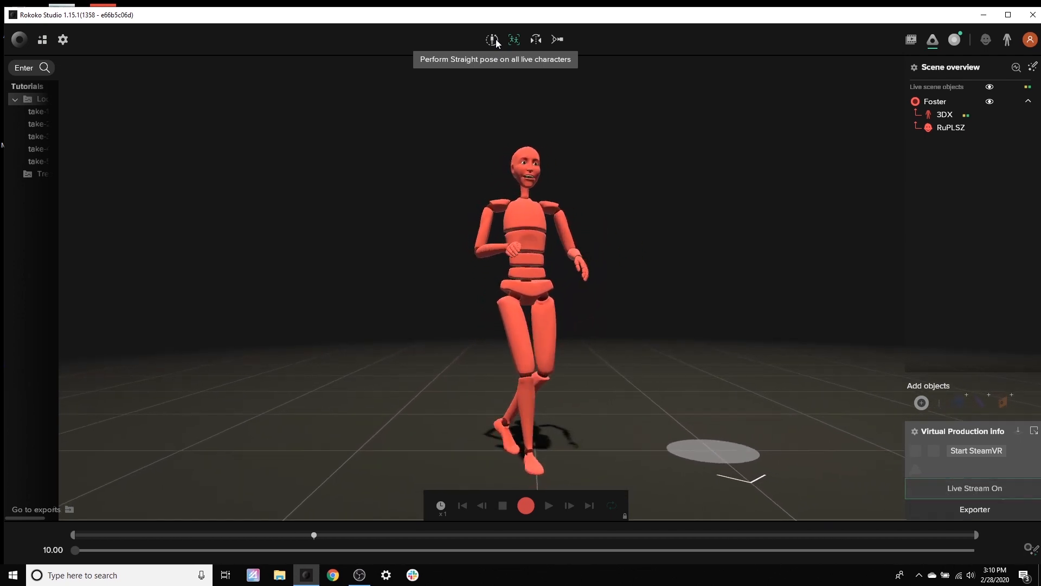
left_click(492, 39)
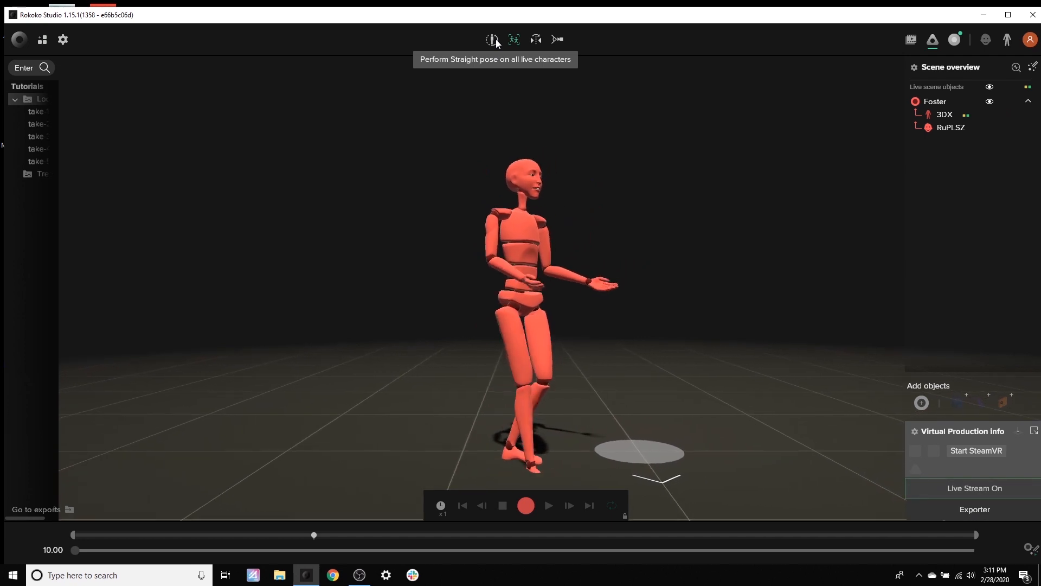
left_click(492, 39)
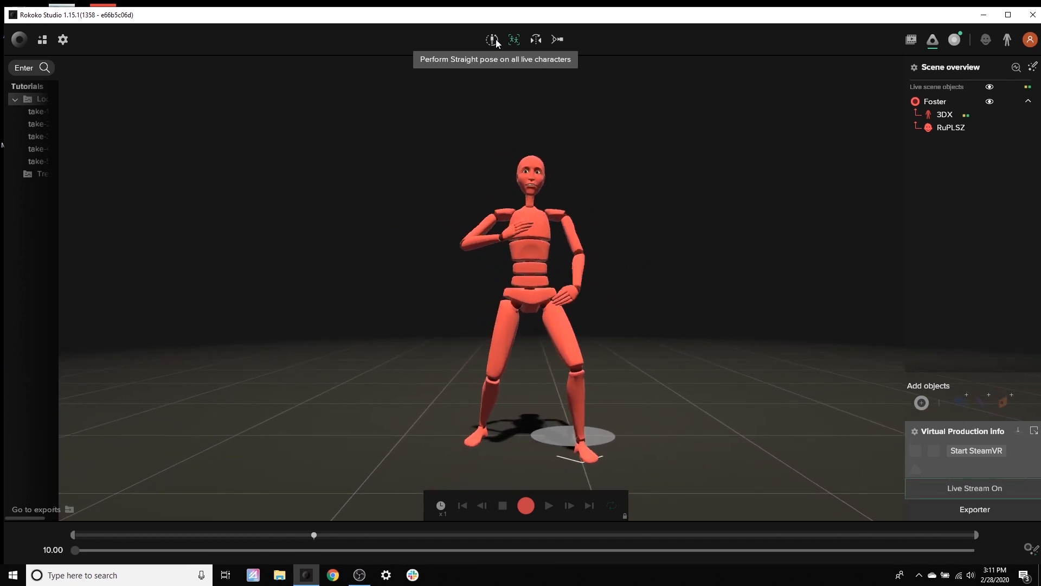
left_click(492, 39)
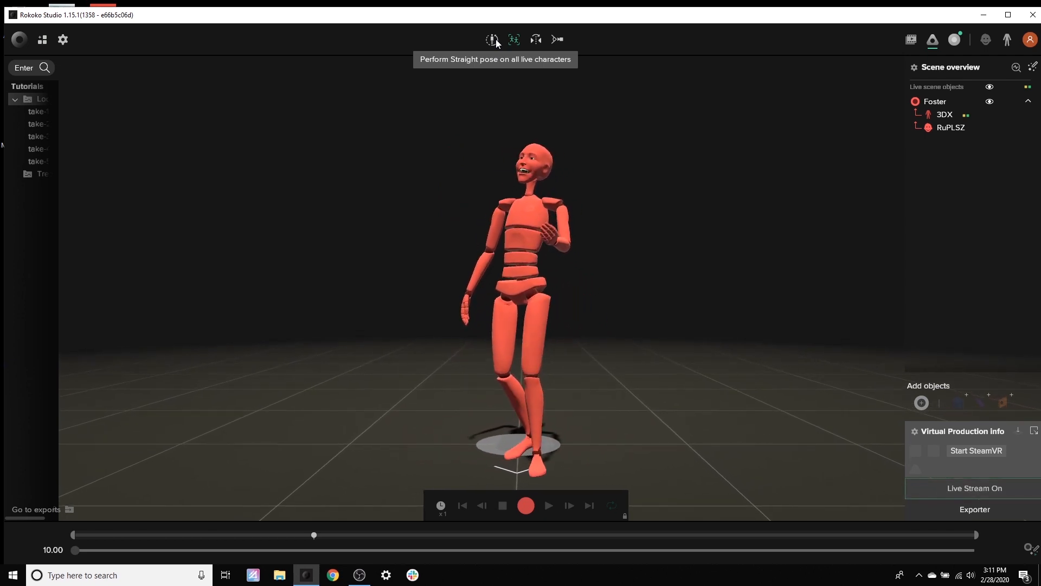
left_click(493, 39)
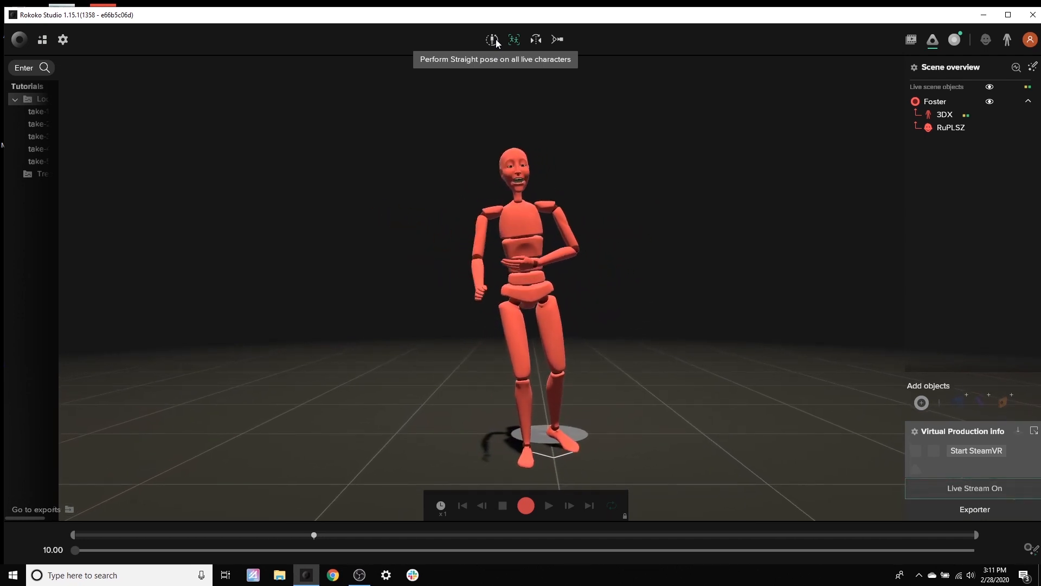
left_click(492, 39)
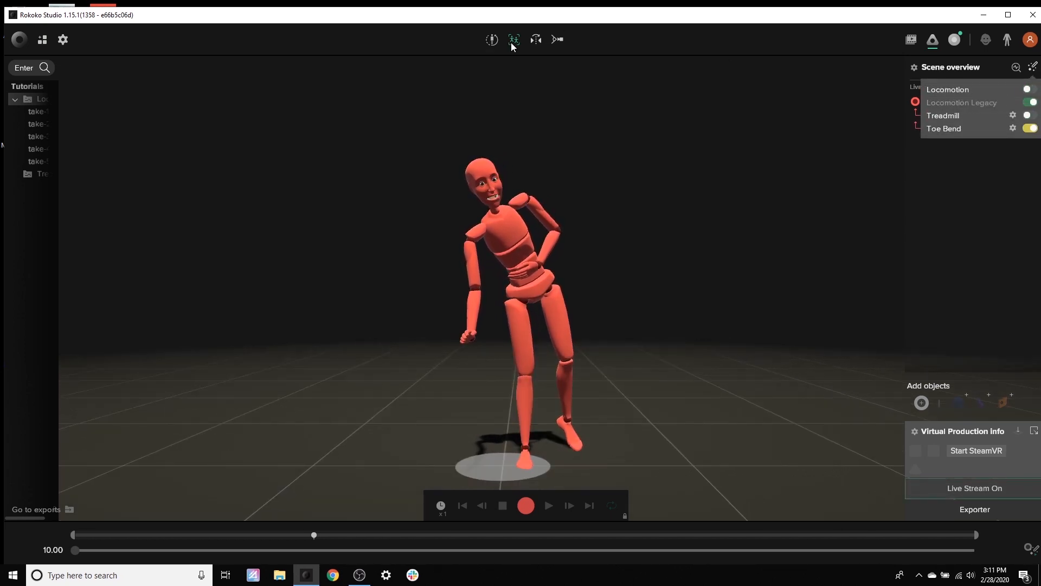
Dismiss the filter list and watch the Locomotion Legacy stream play on the character
left_click(493, 39)
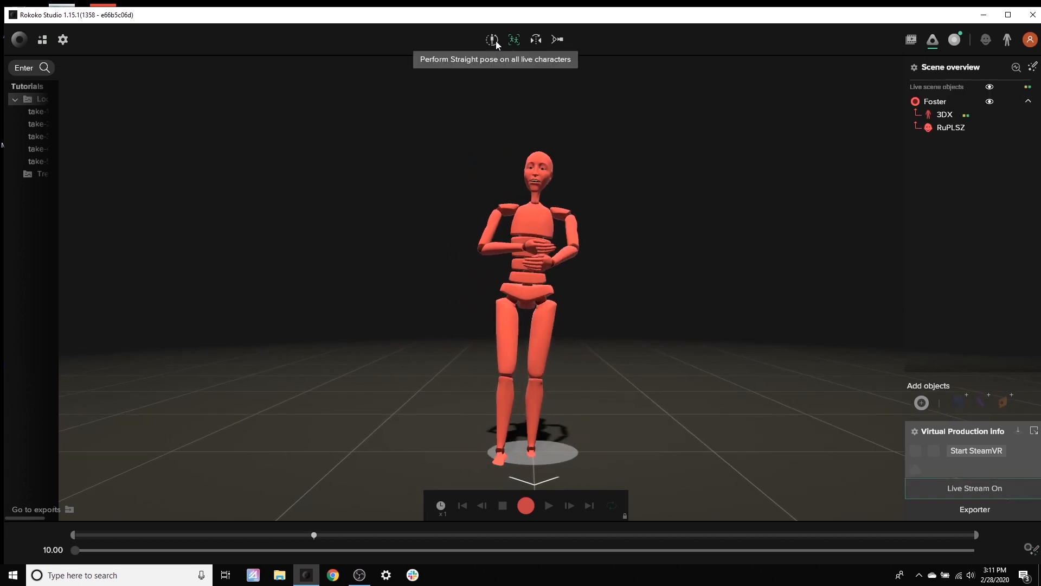
left_click(493, 39)
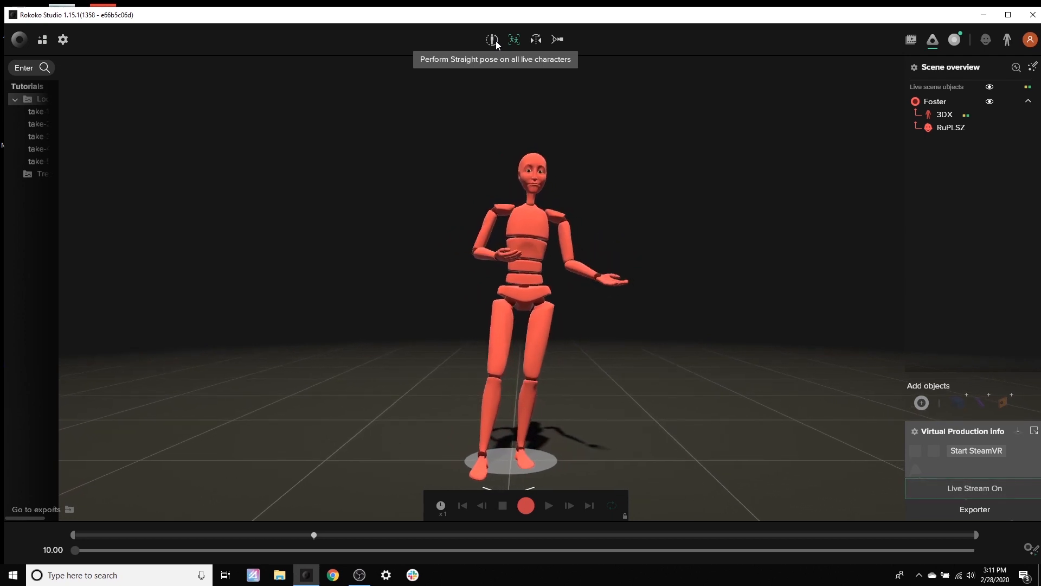
left_click(492, 39)
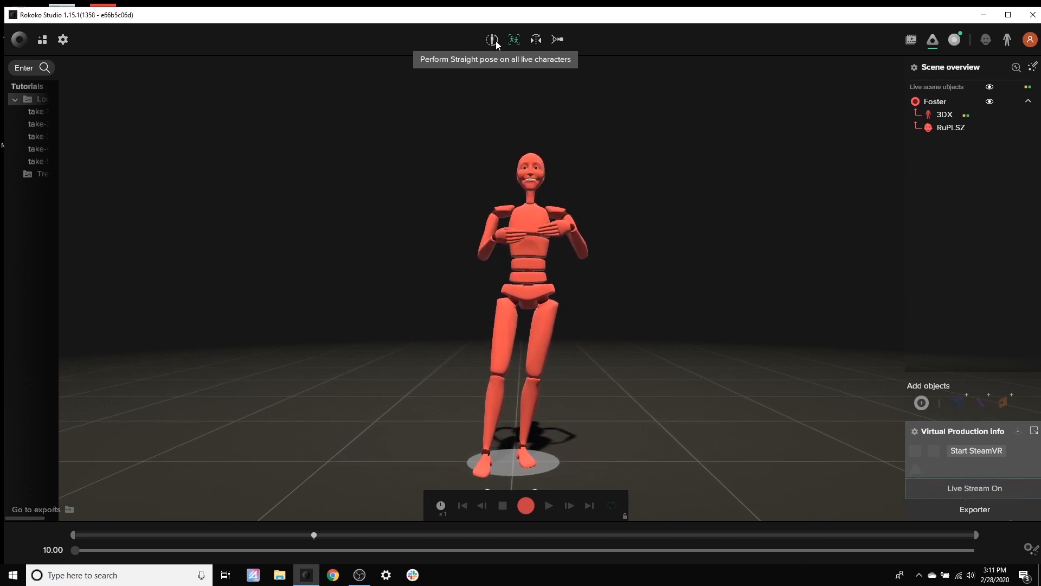
left_click(492, 39)
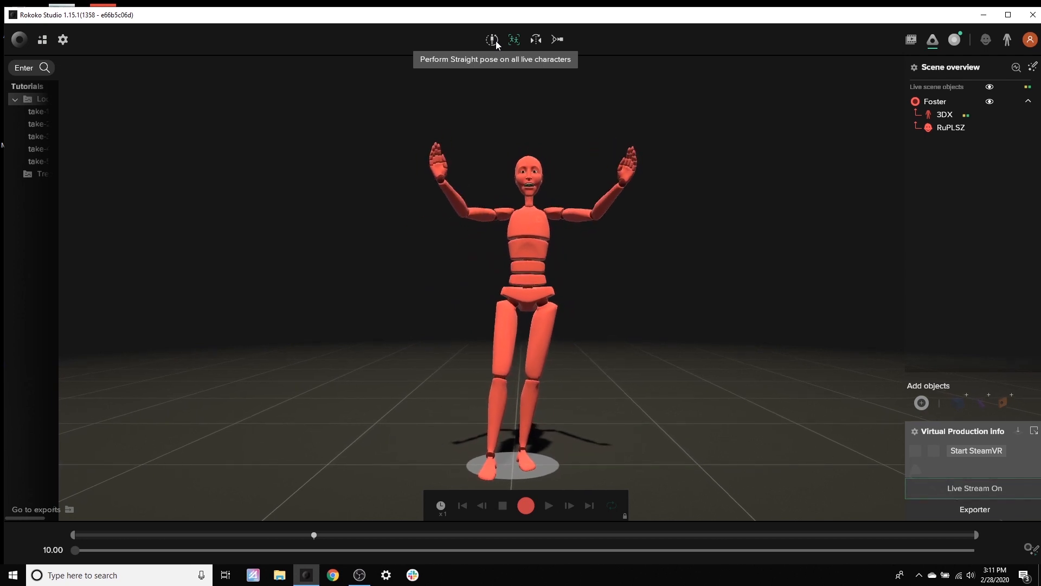
left_click(493, 39)
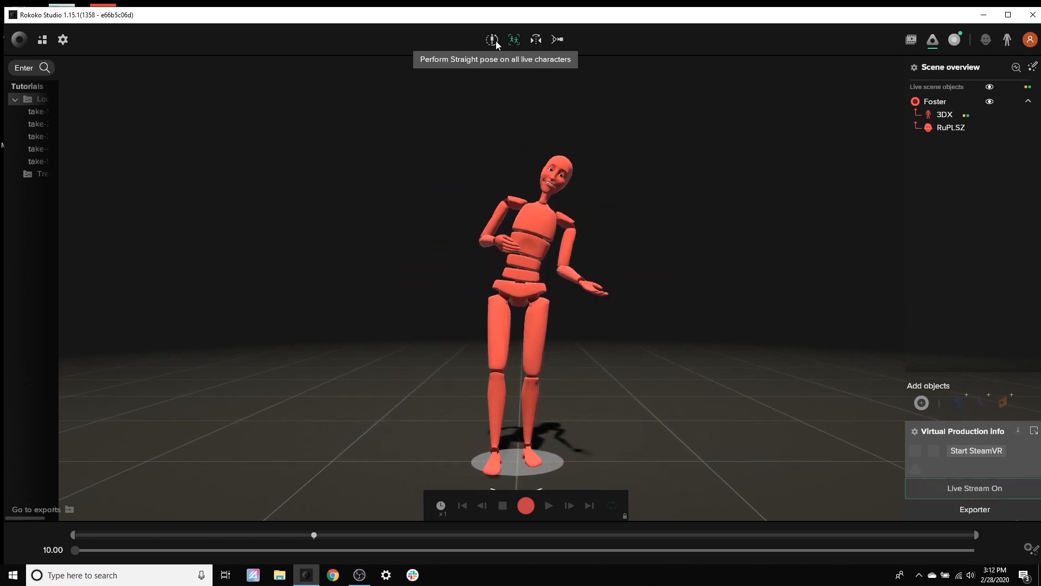
Reopen the filter list and enable Treadmill in place of Locomotion Legacy
left_click(492, 39)
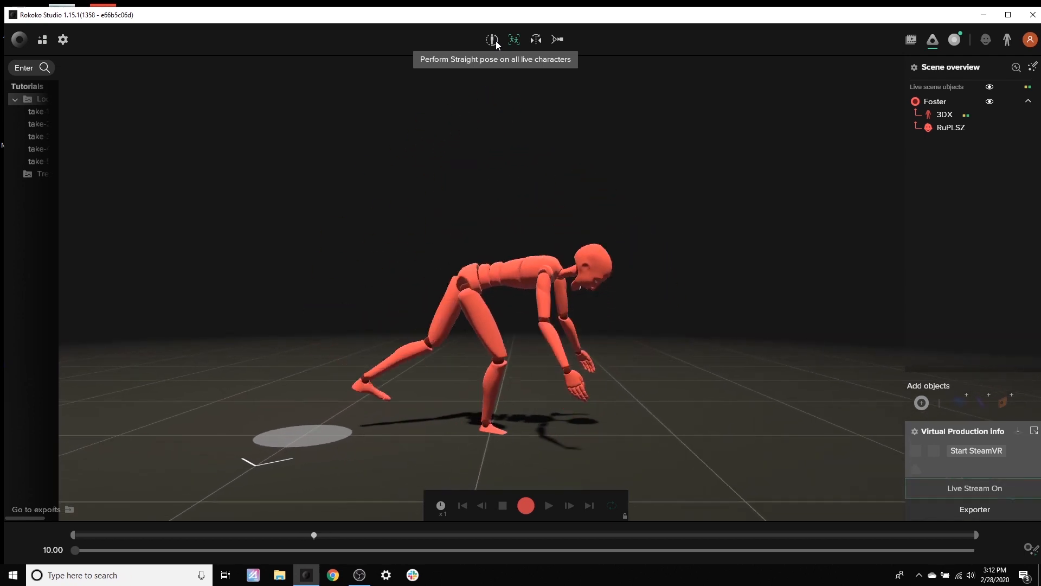
left_click(493, 39)
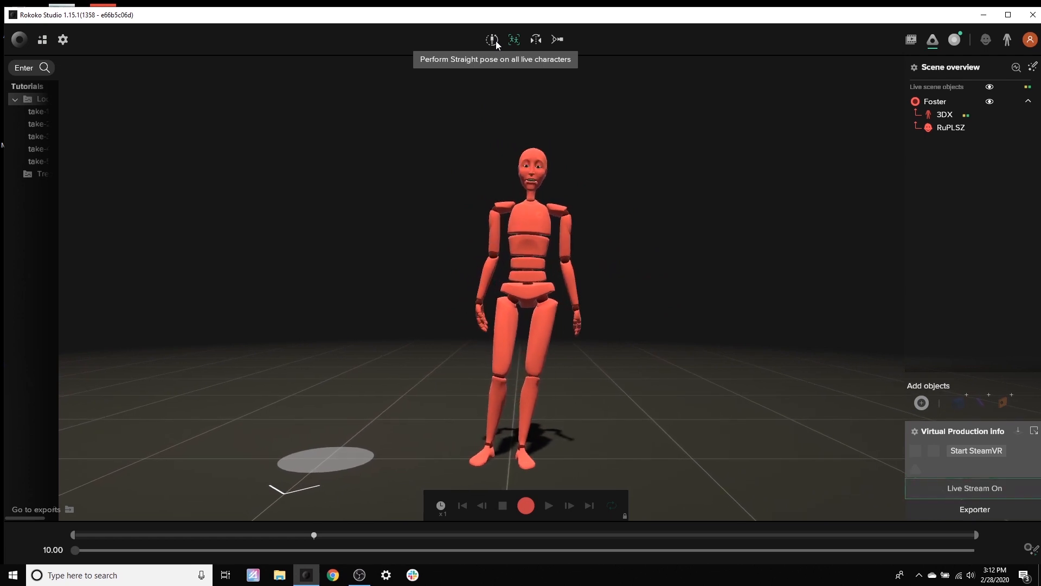
left_click(493, 39)
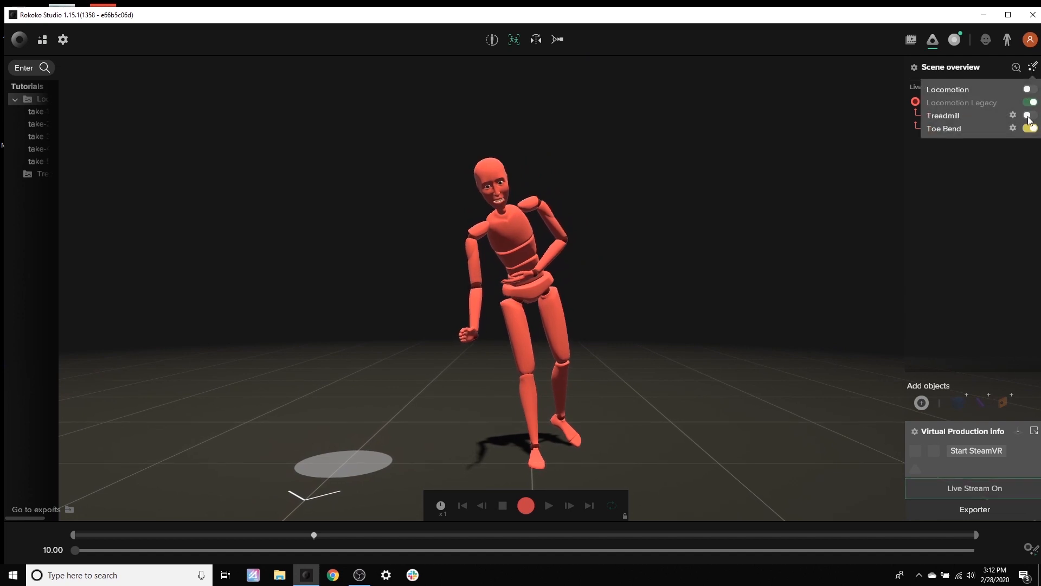
left_click(1028, 102)
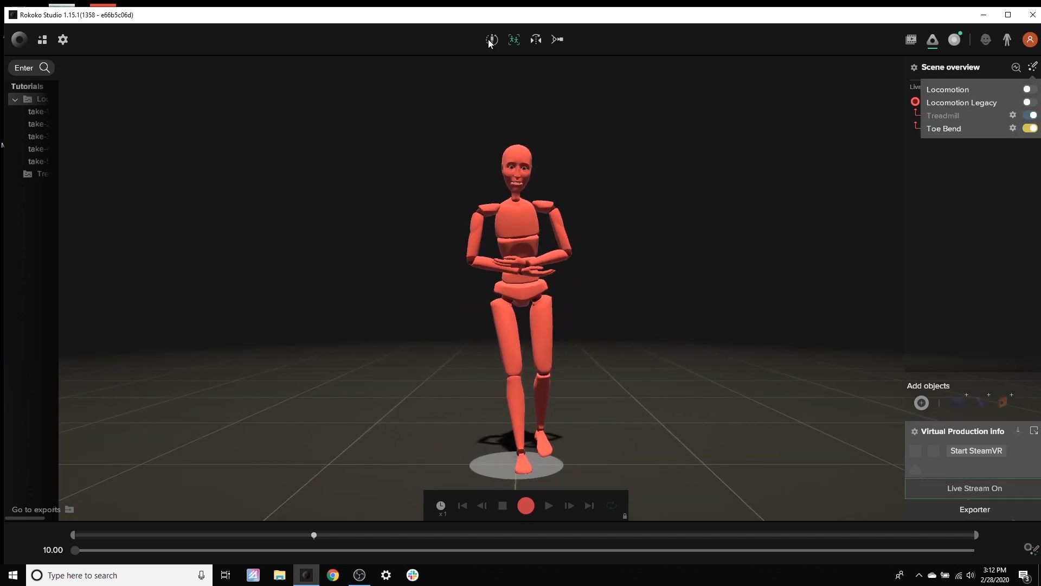